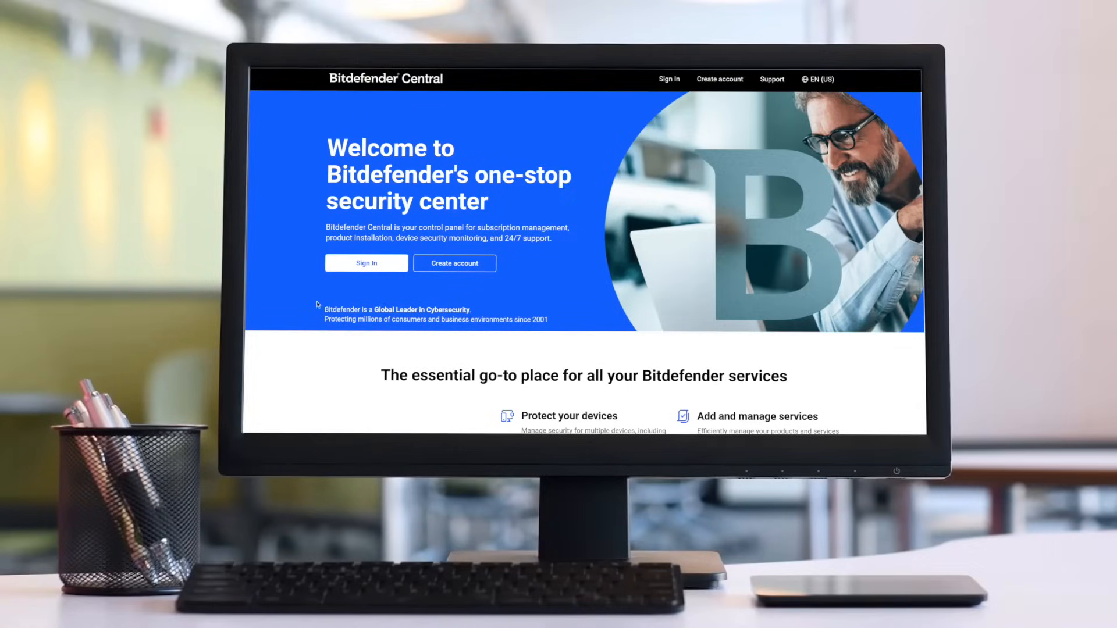
{"action": "mouse_move", "coordinate": [365, 263]}
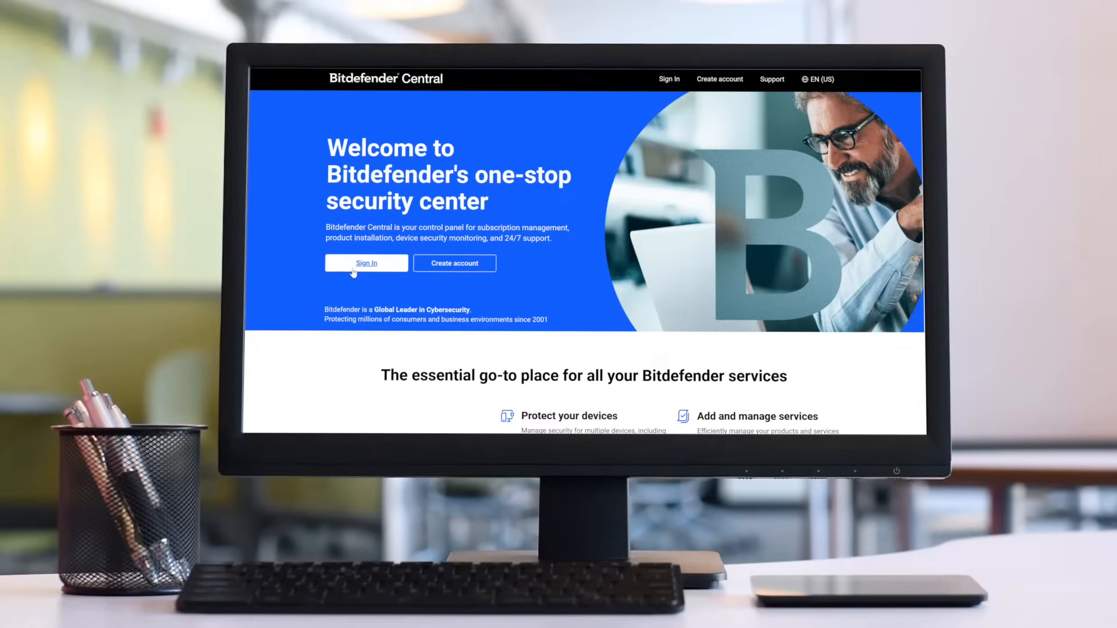
Sign in to Bitdefender Central with the account email and password to reach the dashboard
{"action": "left_click", "coordinate": [366, 263]}
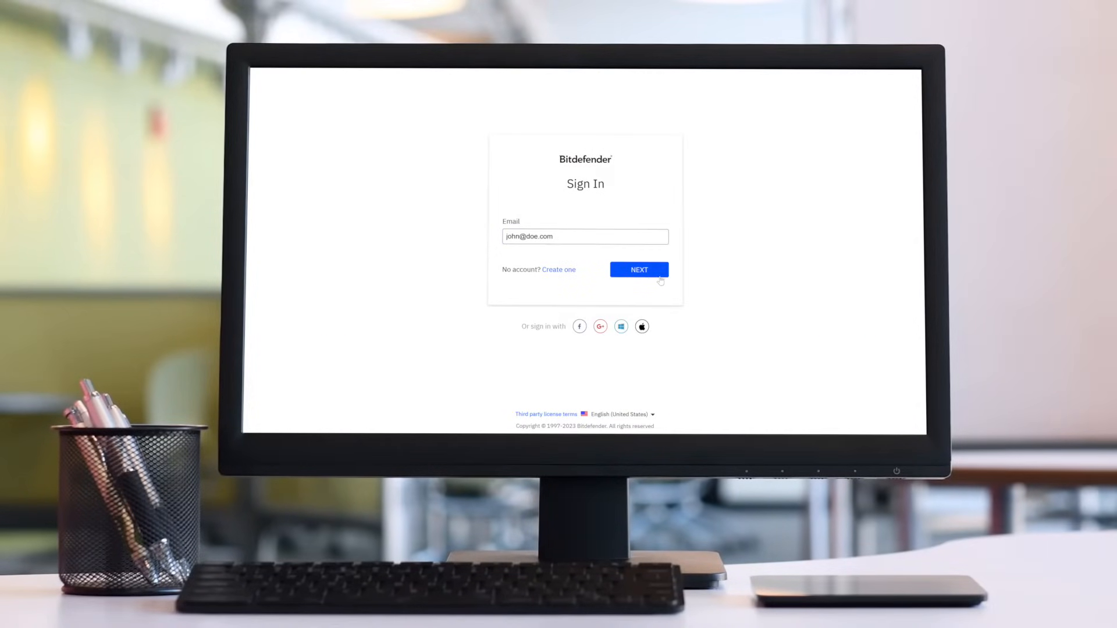
{"action": "left_click", "coordinate": [639, 268]}
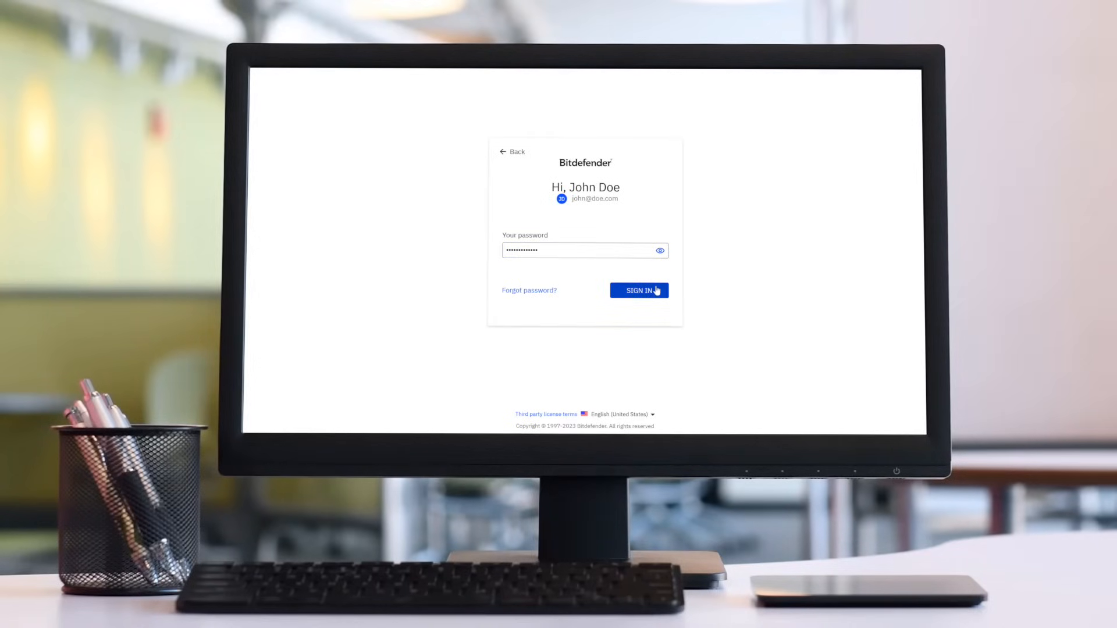
{"action": "left_click", "coordinate": [639, 289]}
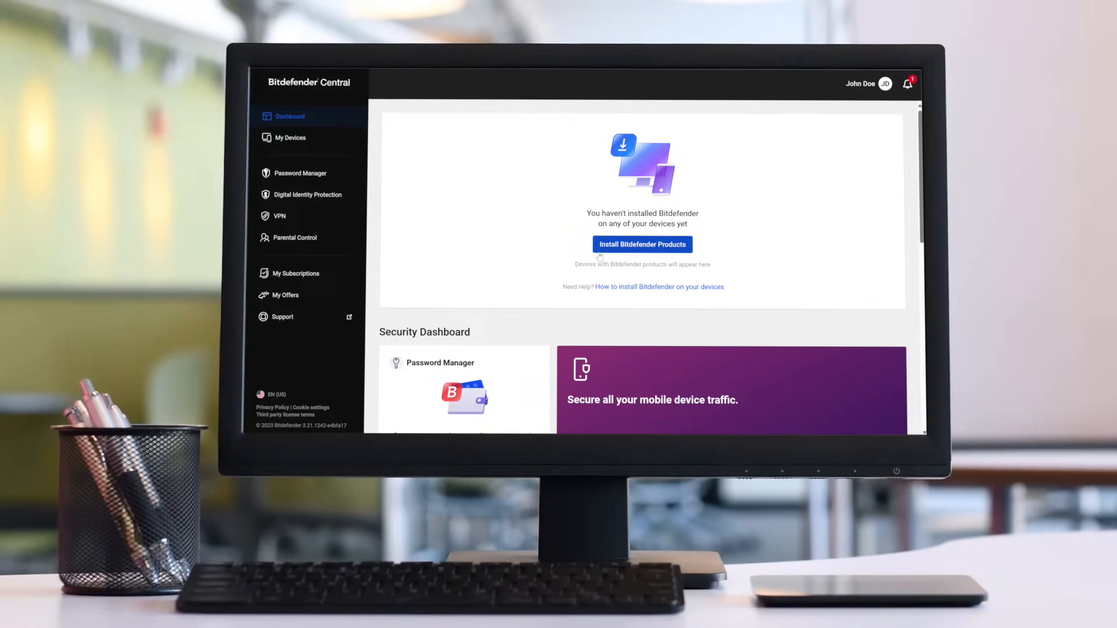
Start installing Bitdefender products and choose Total Security
{"action": "left_click", "coordinate": [642, 245]}
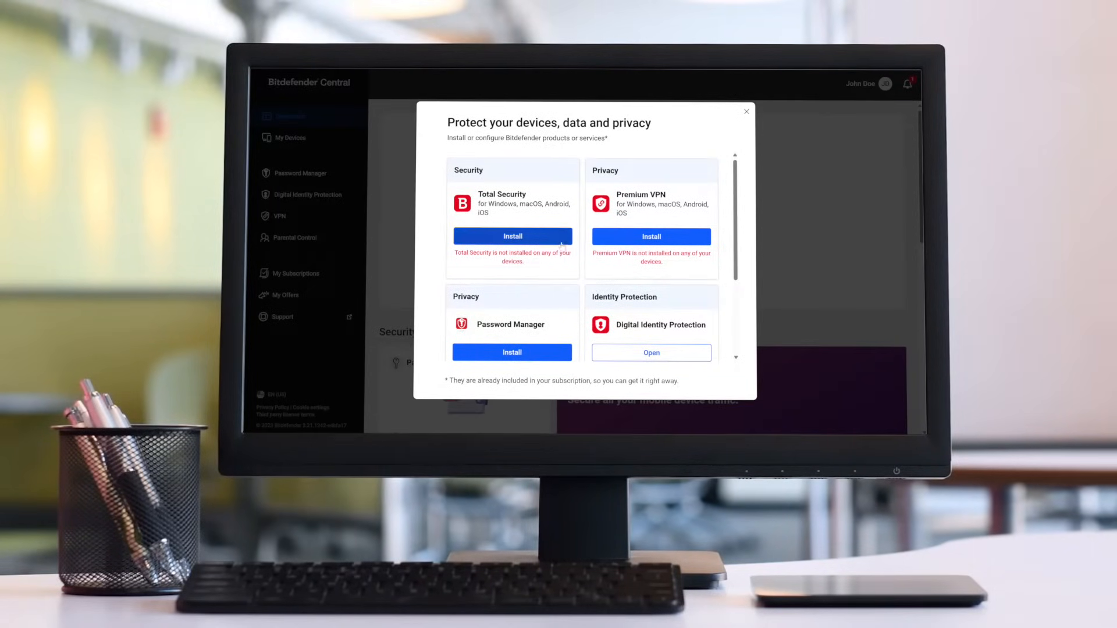
{"action": "left_click", "coordinate": [512, 237]}
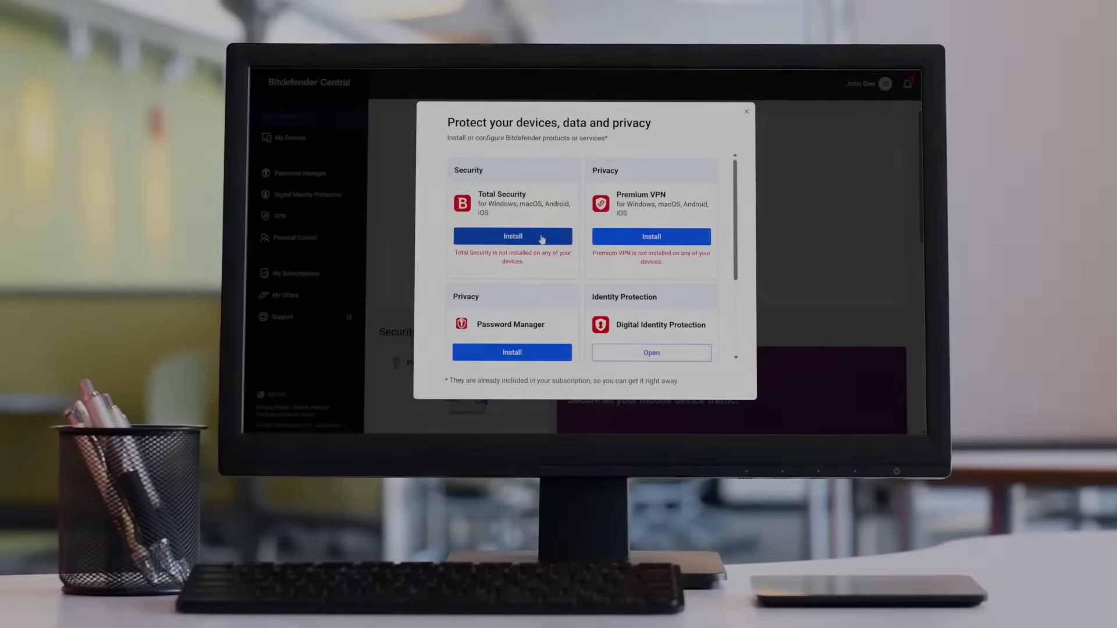
{"action": "left_click", "coordinate": [512, 236]}
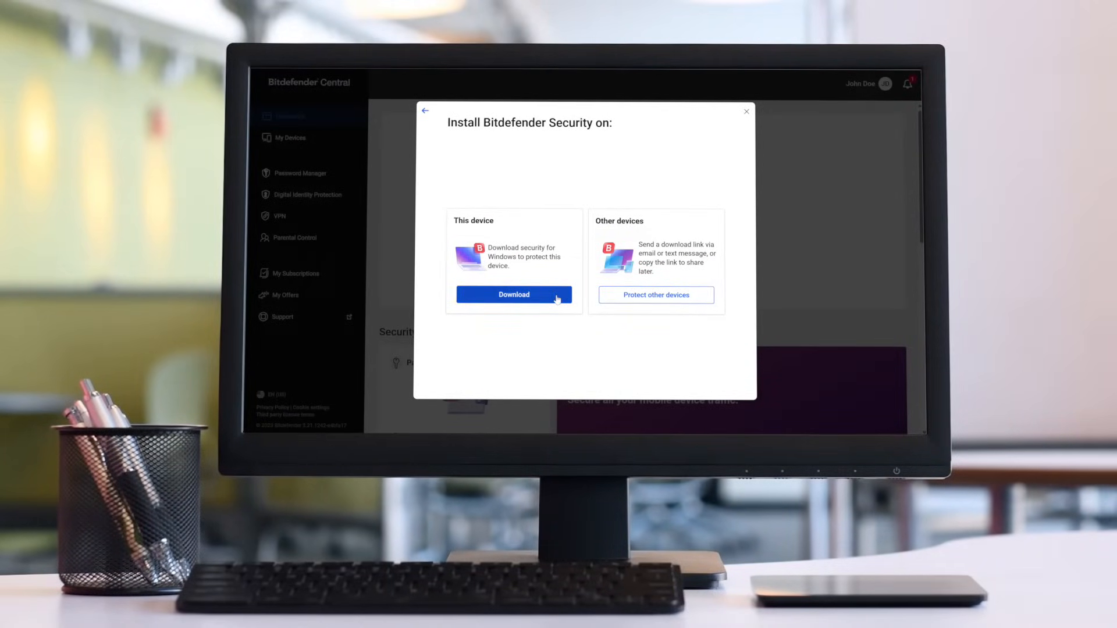
Download the Total Security installer for this Windows device and show the browser's downloads list
{"action": "left_click", "coordinate": [513, 294]}
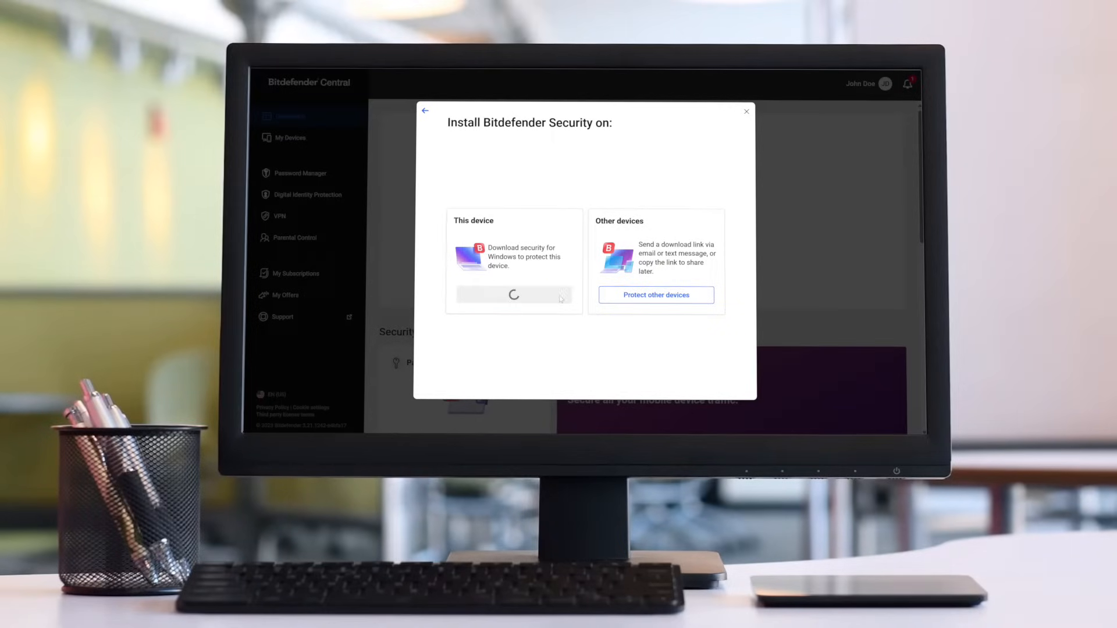
{"action": "left_click", "coordinate": [513, 295]}
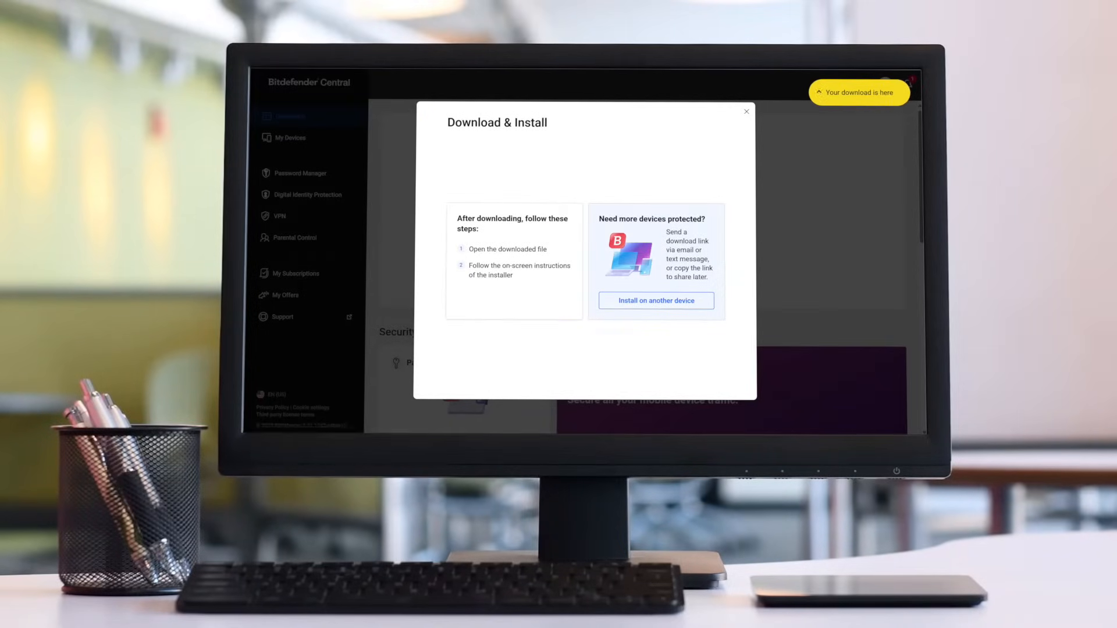
{"action": "left_click", "coordinate": [859, 92]}
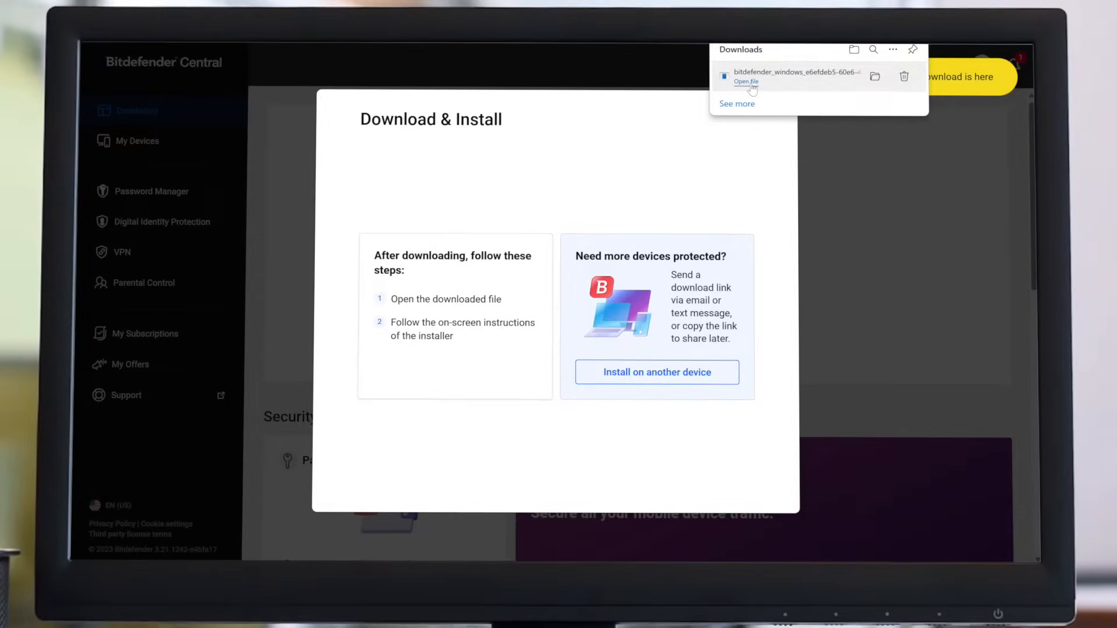
Launch the downloaded Bitdefender installer and allow it to make changes in the UAC prompt
{"action": "left_click", "coordinate": [744, 81]}
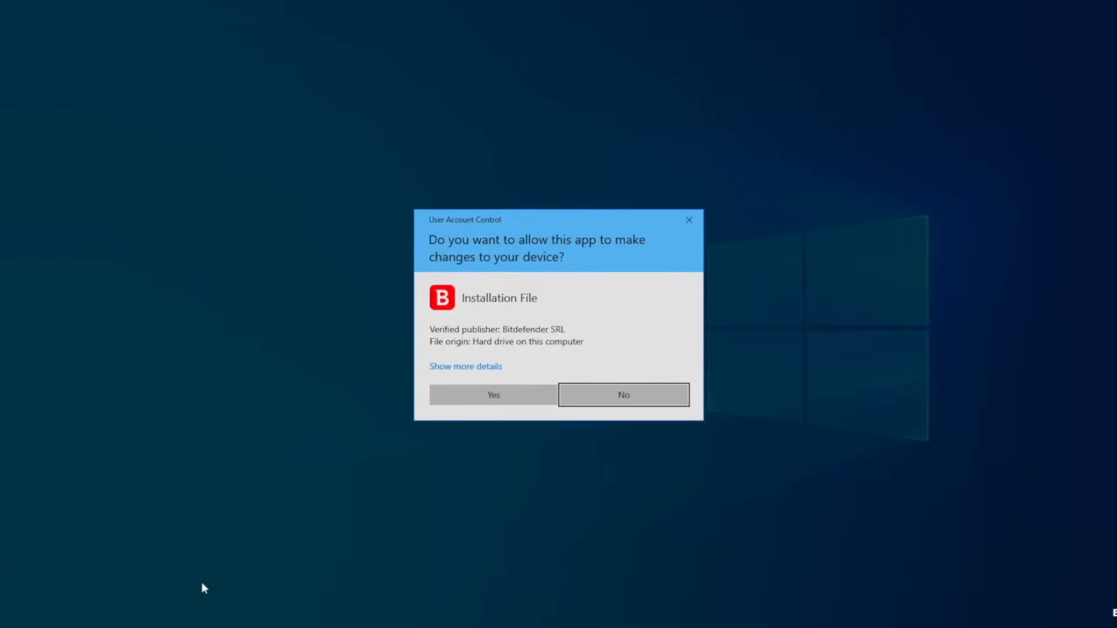
{"action": "mouse_move", "coordinate": [520, 403]}
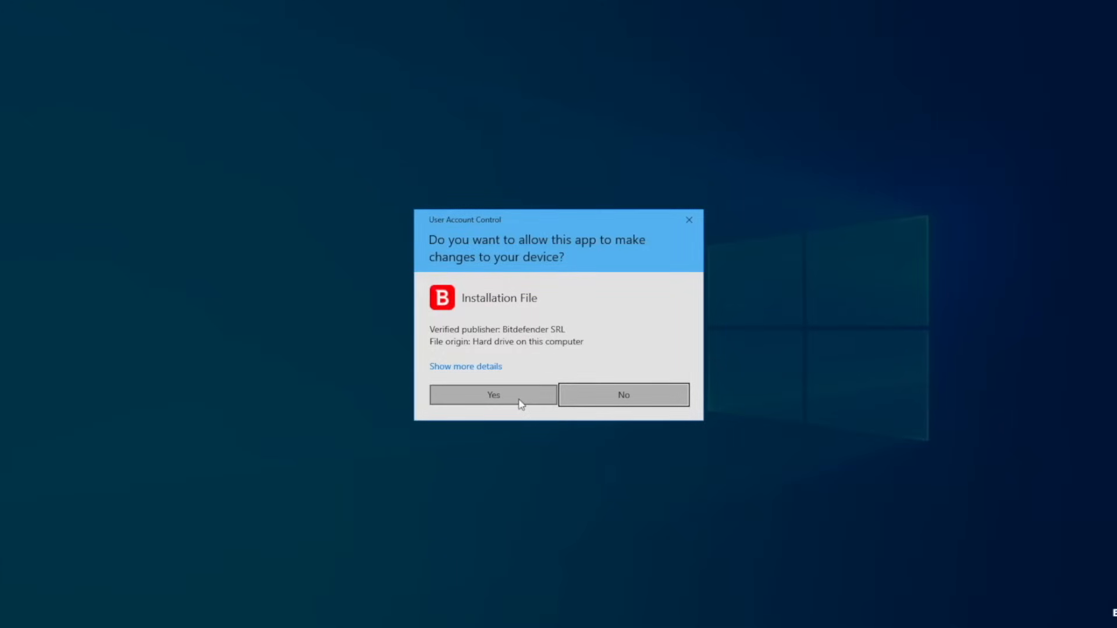
{"action": "left_click", "coordinate": [493, 394]}
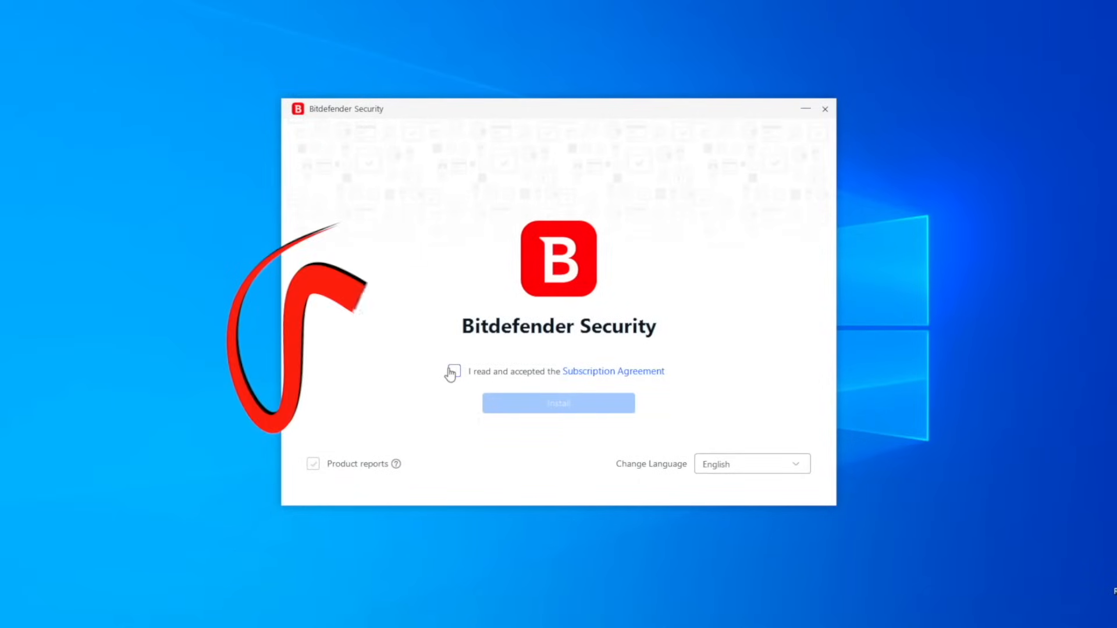
Accept the Subscription Agreement, install Bitdefender Security and start the device assessment scan
{"action": "left_click", "coordinate": [454, 371]}
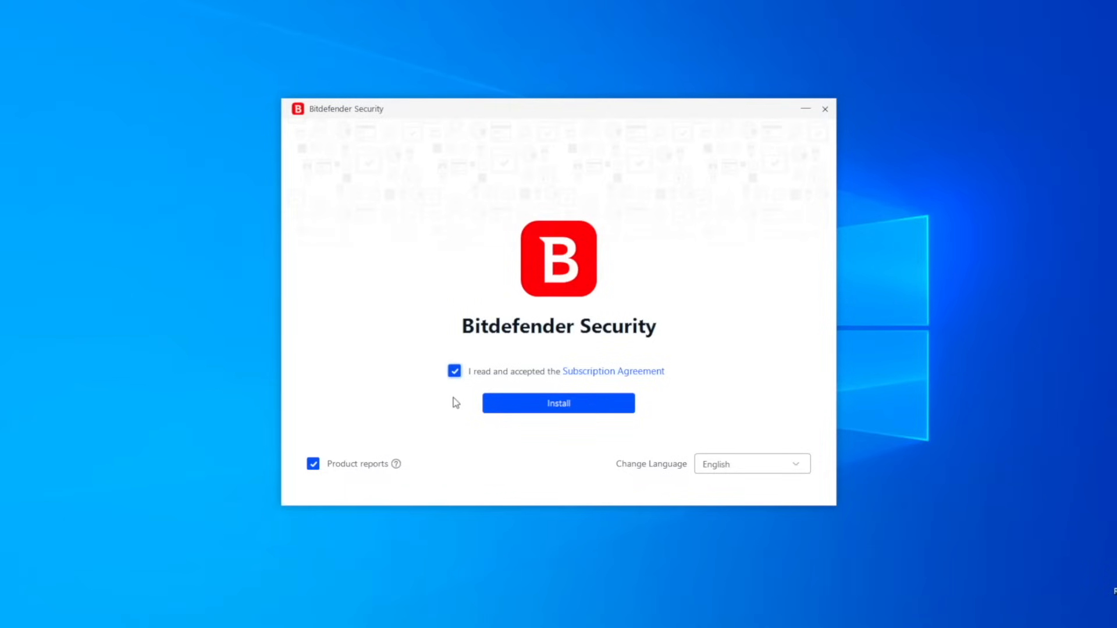
{"action": "left_click", "coordinate": [508, 404]}
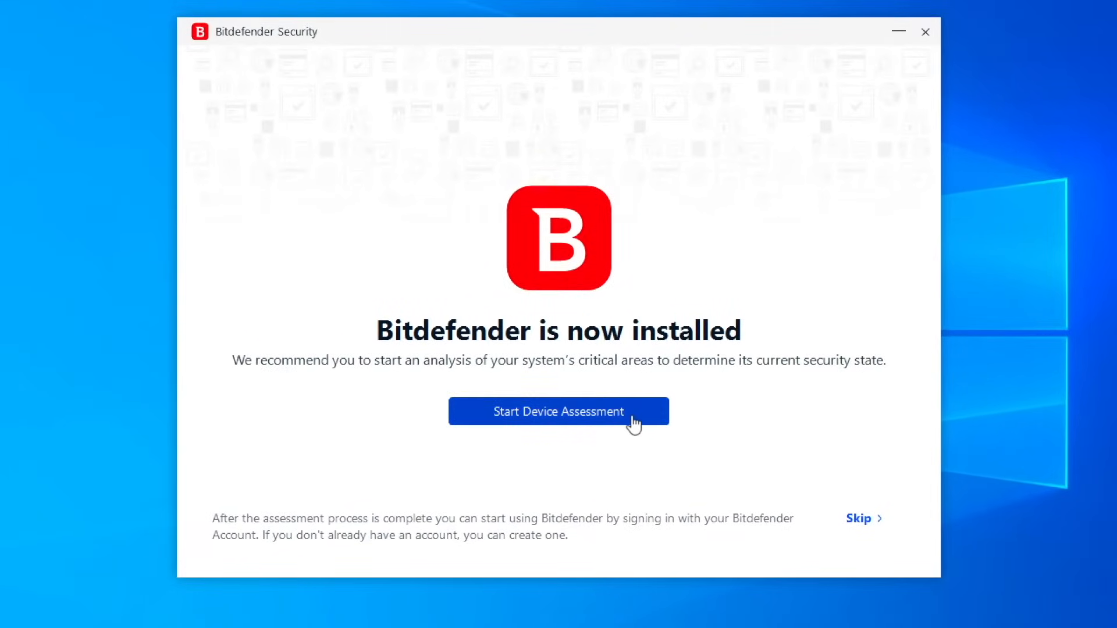
{"action": "left_click", "coordinate": [557, 410]}
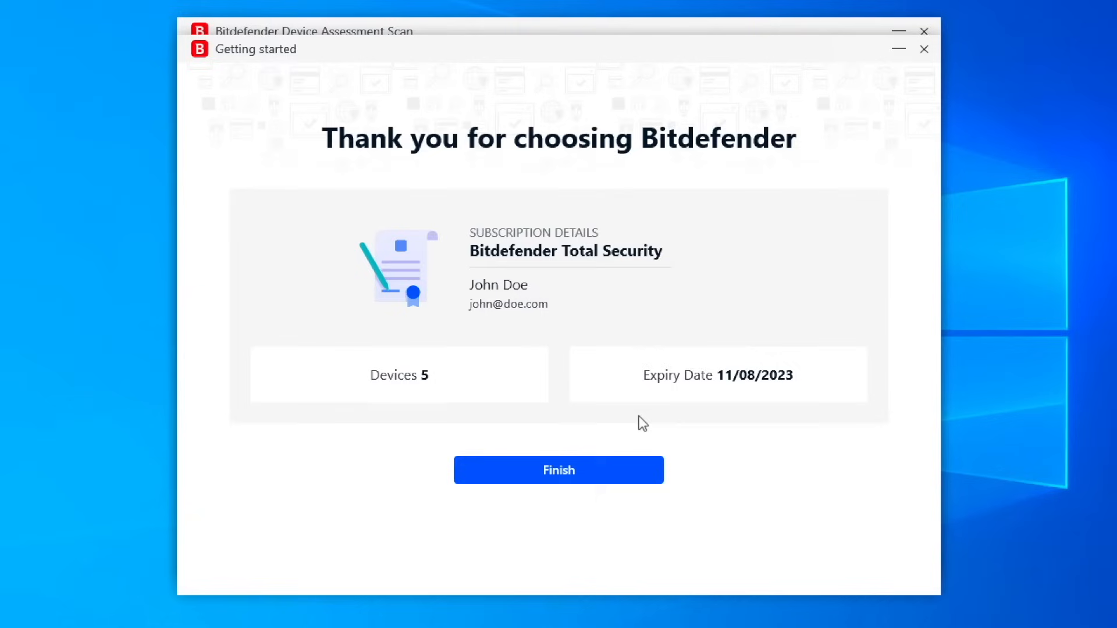
{"action": "mouse_move", "coordinate": [626, 456]}
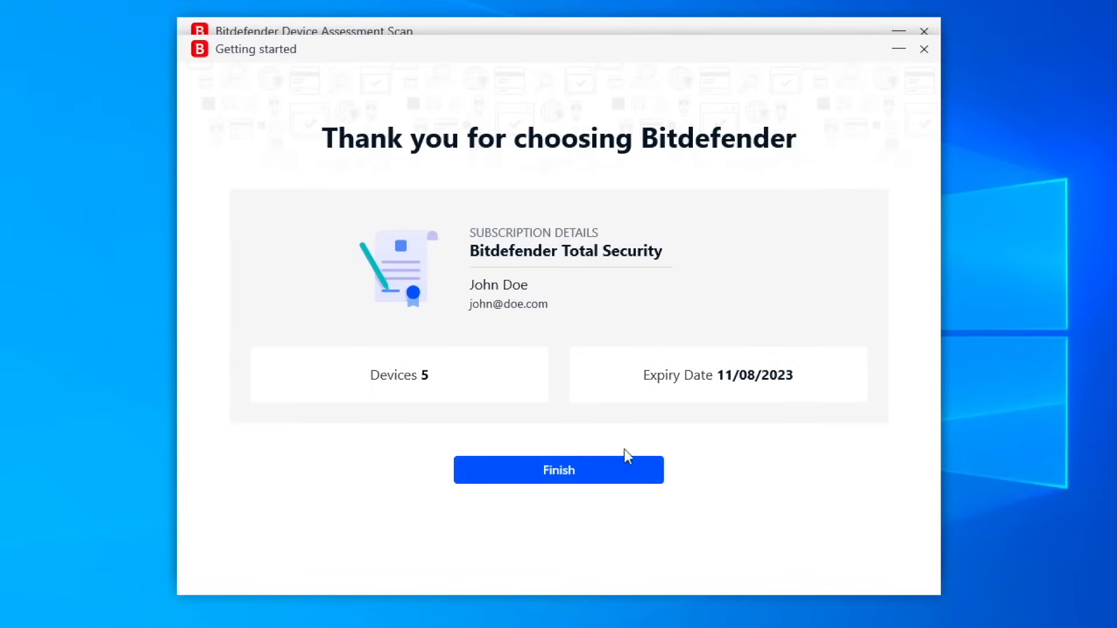
{"action": "mouse_move", "coordinate": [617, 473]}
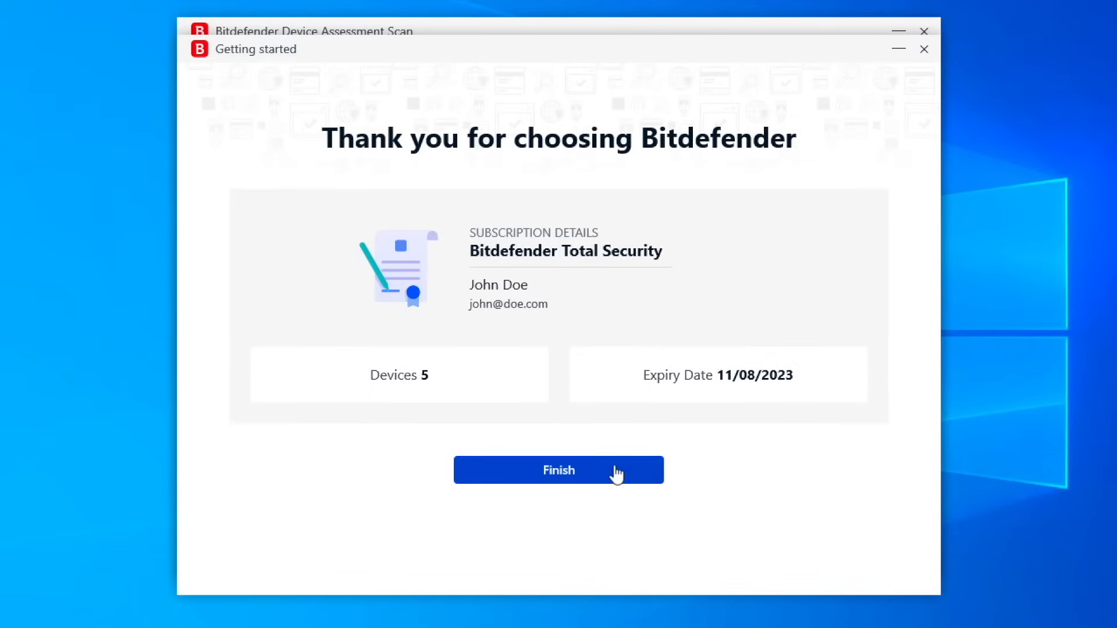
Finish the getting-started window so the dashboard reports the device is safe
{"action": "left_click", "coordinate": [558, 470]}
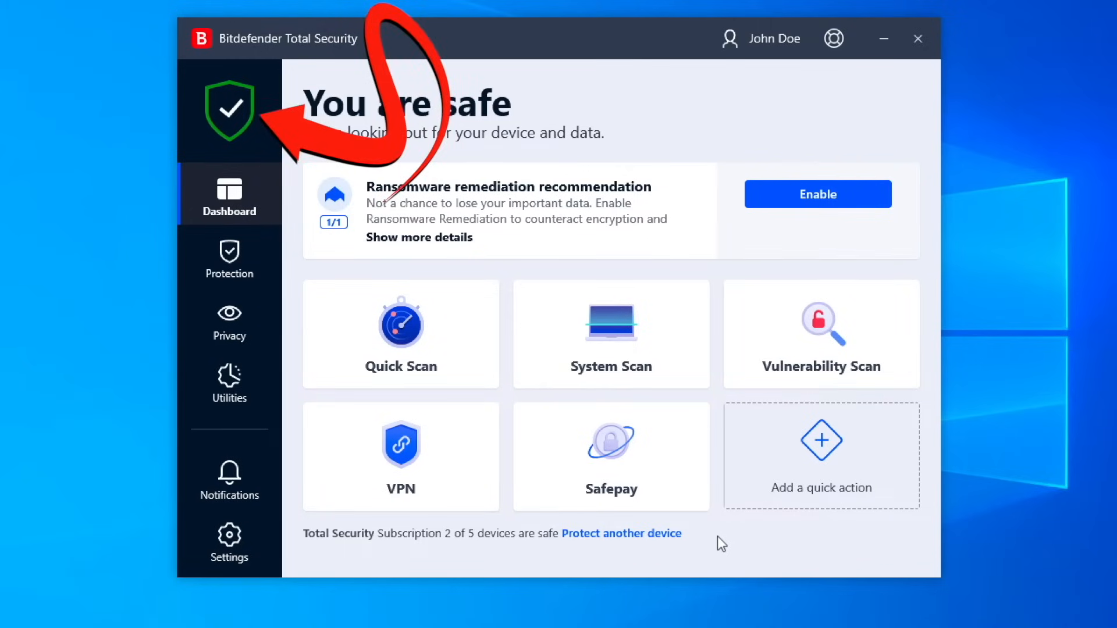
{"action": "mouse_move", "coordinate": [712, 545]}
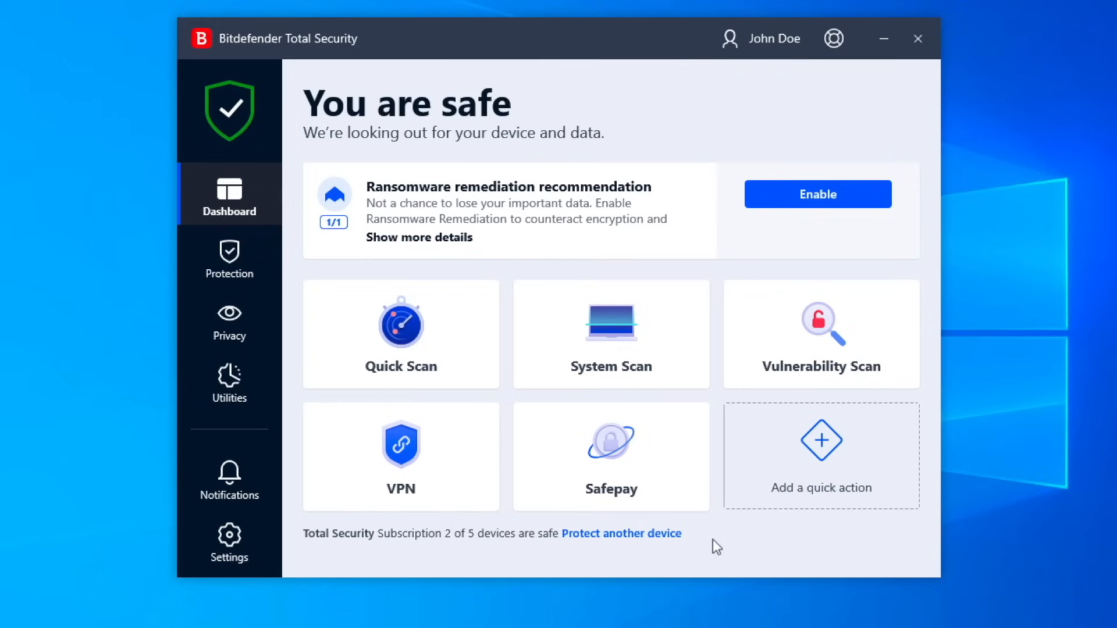
{"action": "mouse_move", "coordinate": [172, 303]}
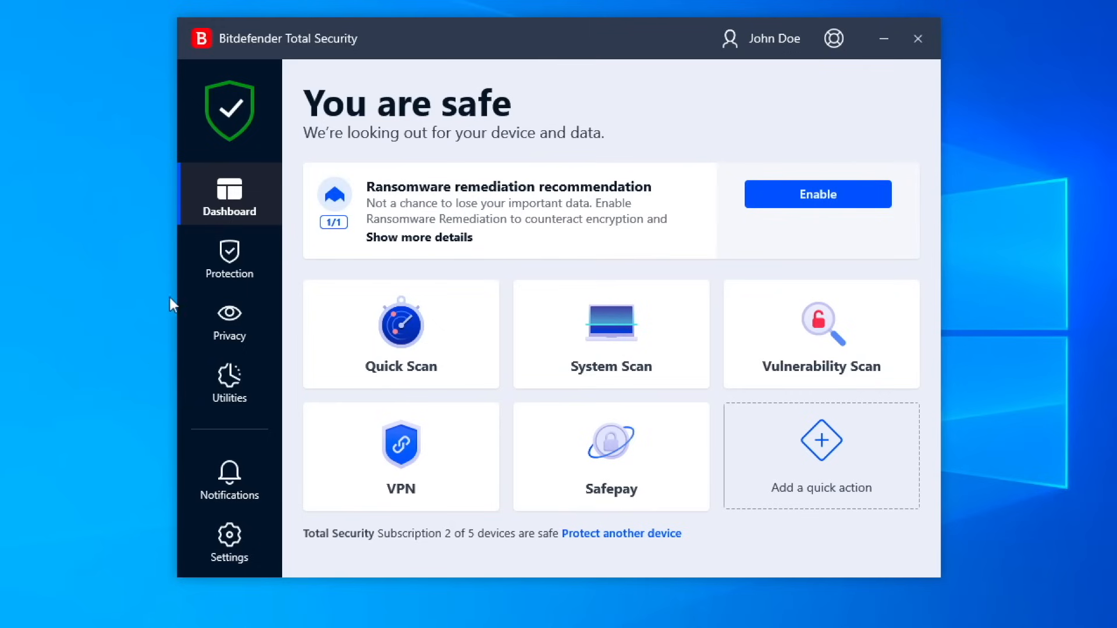
Review the Protection feature cards, then move to the Privacy Features page
{"action": "left_click", "coordinate": [229, 255]}
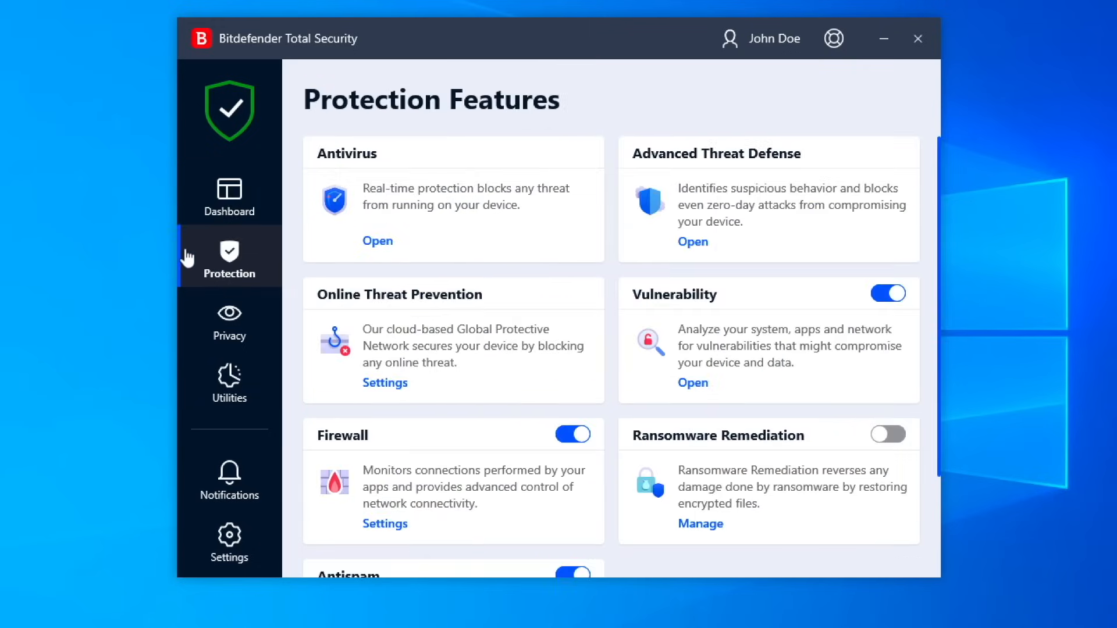
{"action": "mouse_move", "coordinate": [153, 265]}
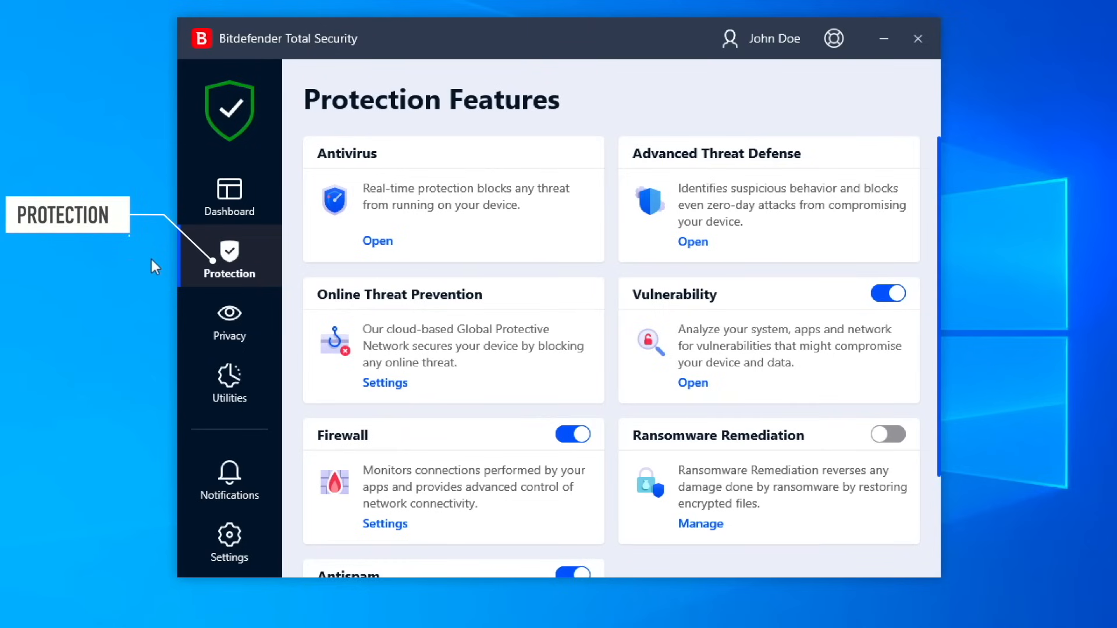
{"action": "scroll", "scroll_direction": "down", "scroll_amount": 3}
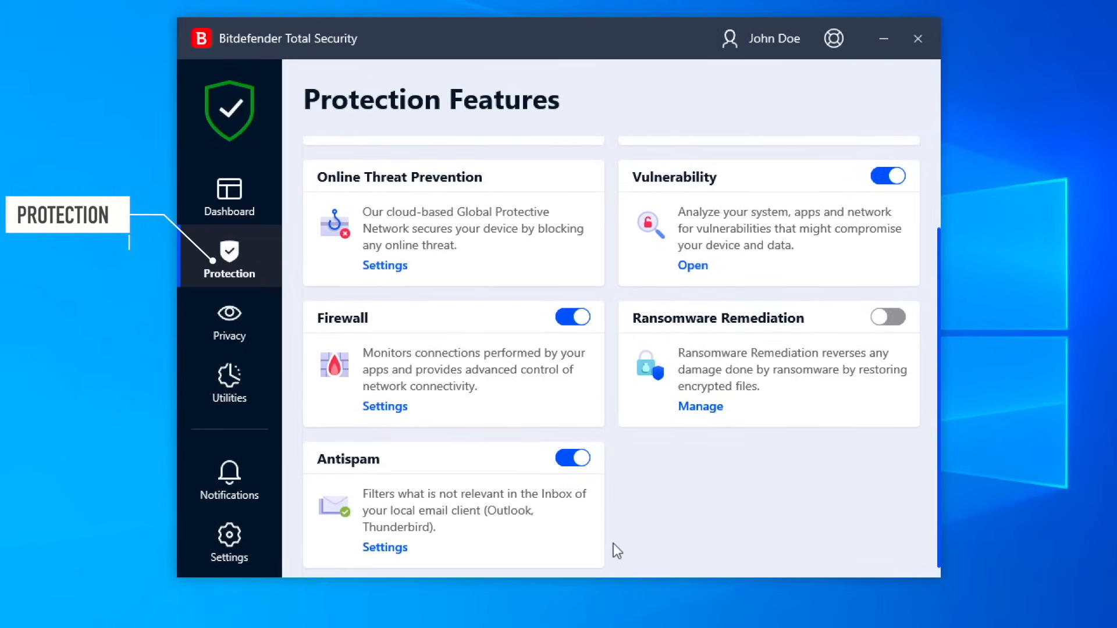
{"action": "mouse_move", "coordinate": [388, 458]}
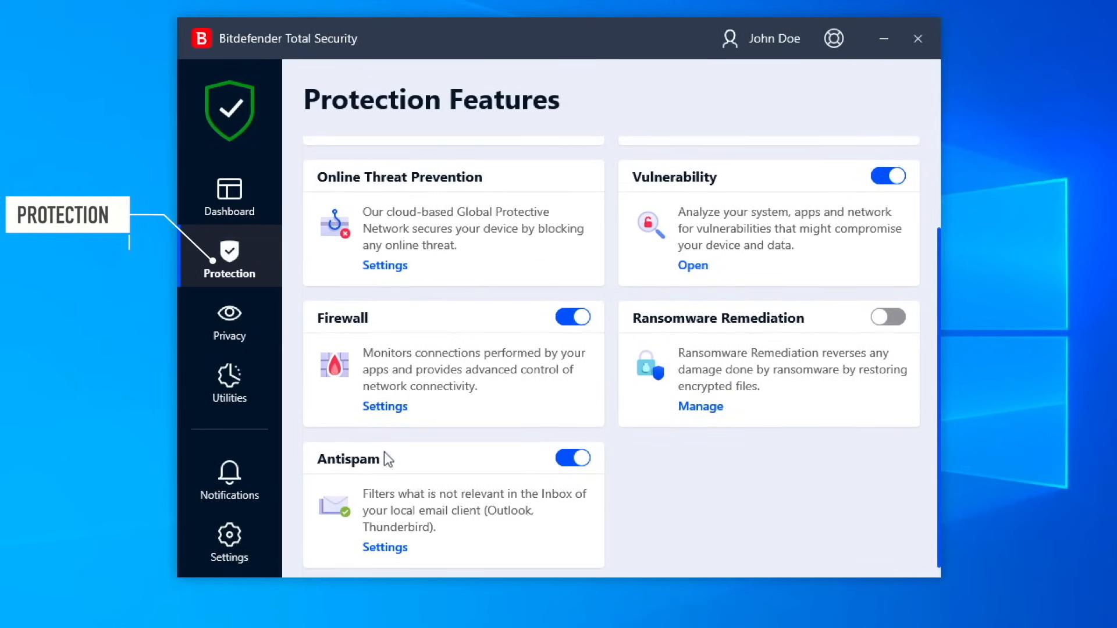
{"action": "left_click", "coordinate": [229, 319]}
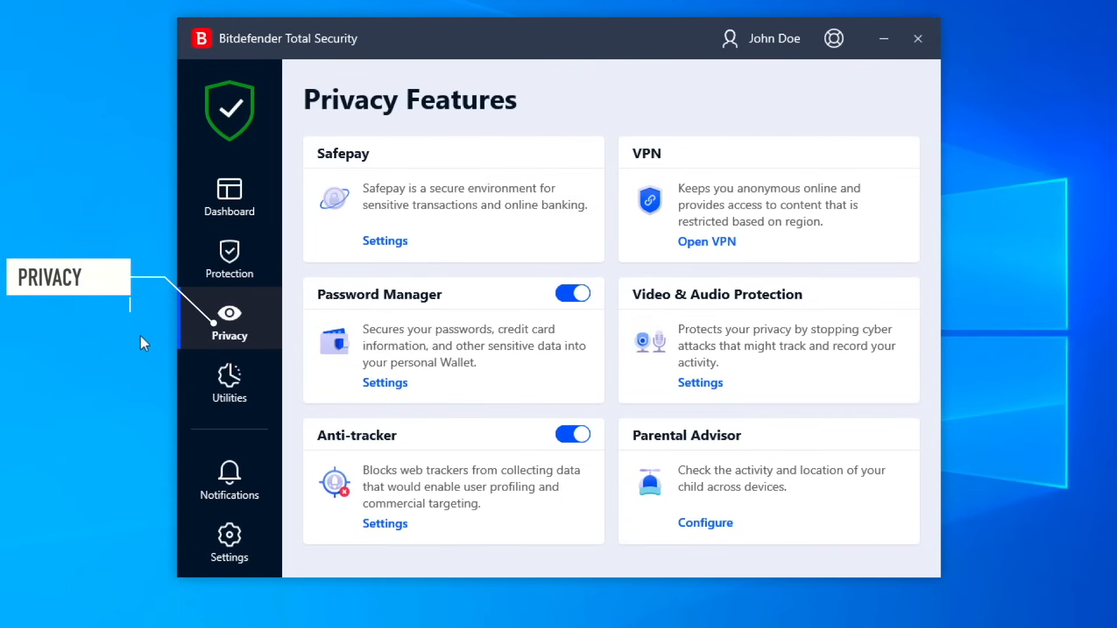
{"action": "mouse_move", "coordinate": [187, 401]}
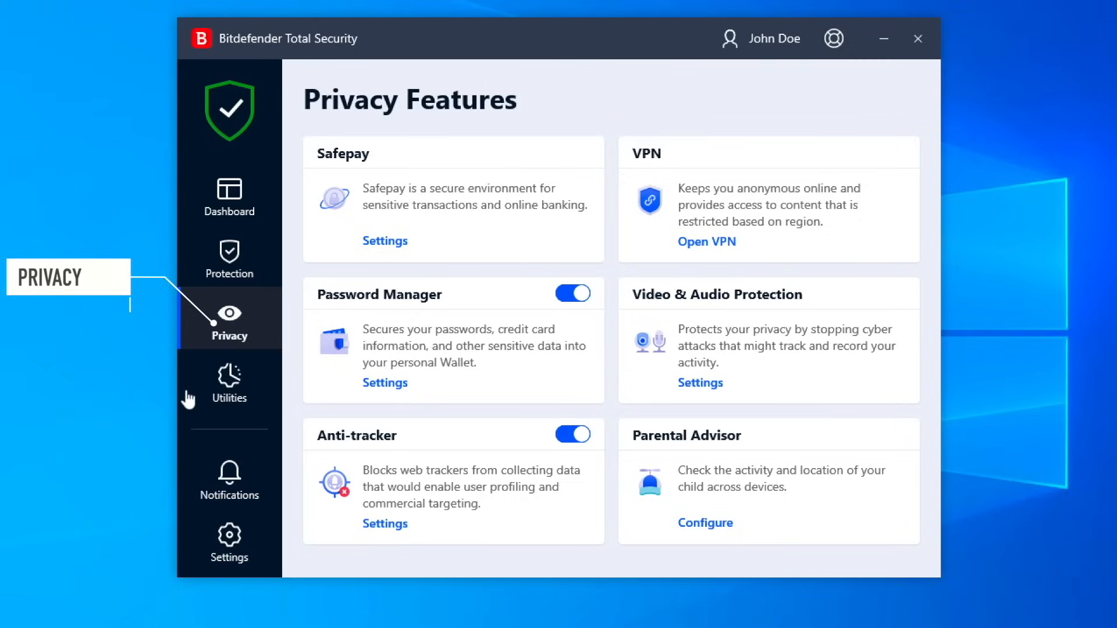
Show the Utilities page with Anti-Theft, OneClick Optimizer, Profiles and Data Protection
{"action": "left_click", "coordinate": [229, 380]}
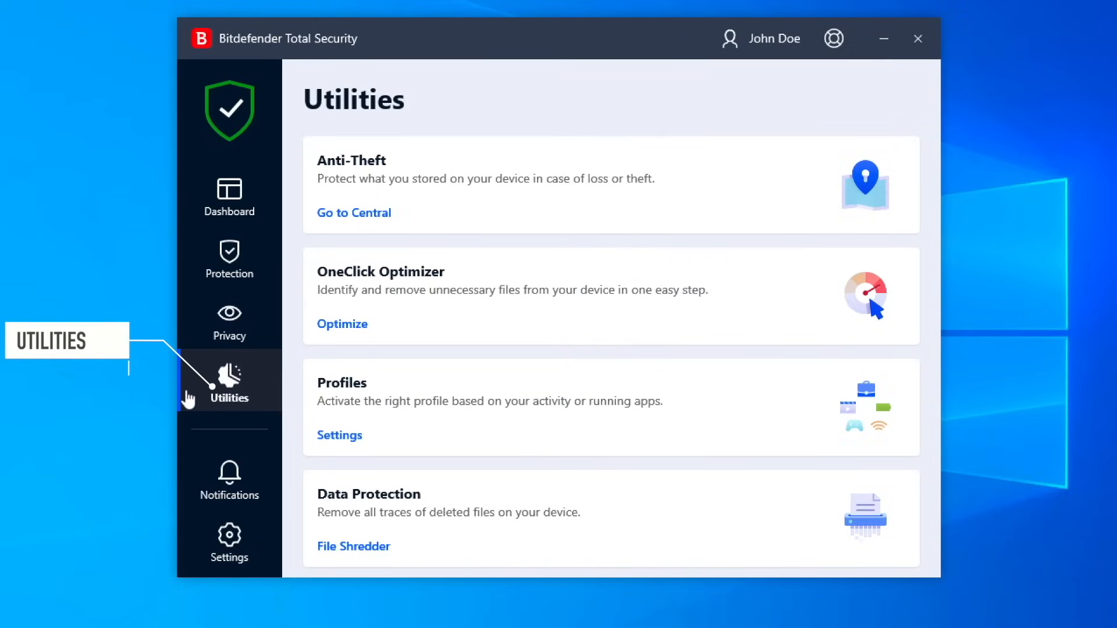
{"action": "mouse_move", "coordinate": [186, 454]}
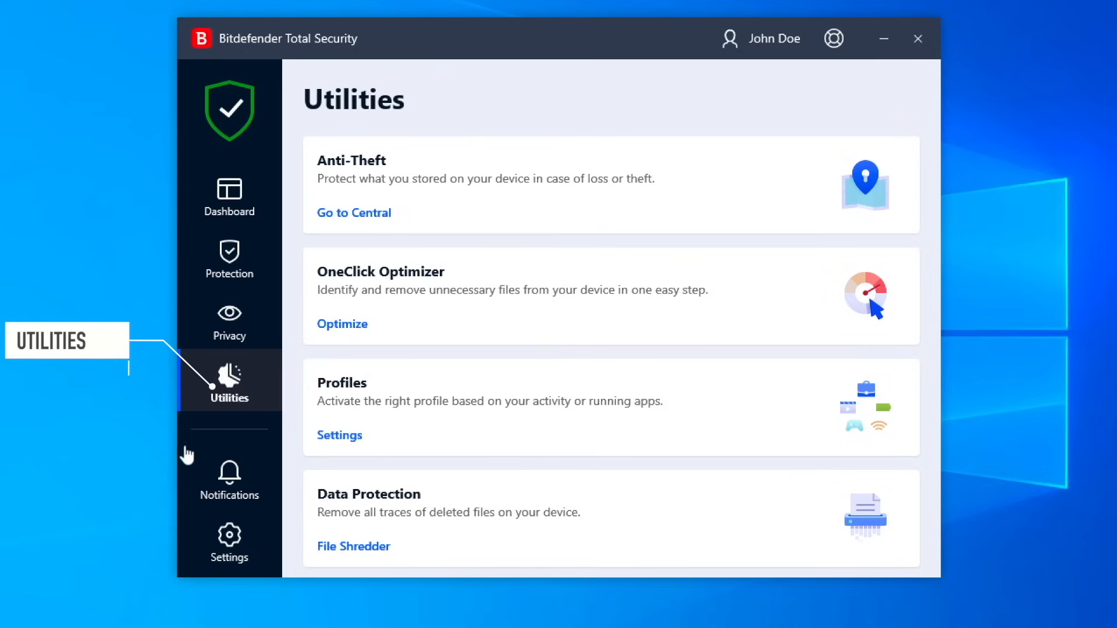
Review the Notifications list, then show Settings on its General tab
{"action": "left_click", "coordinate": [229, 477]}
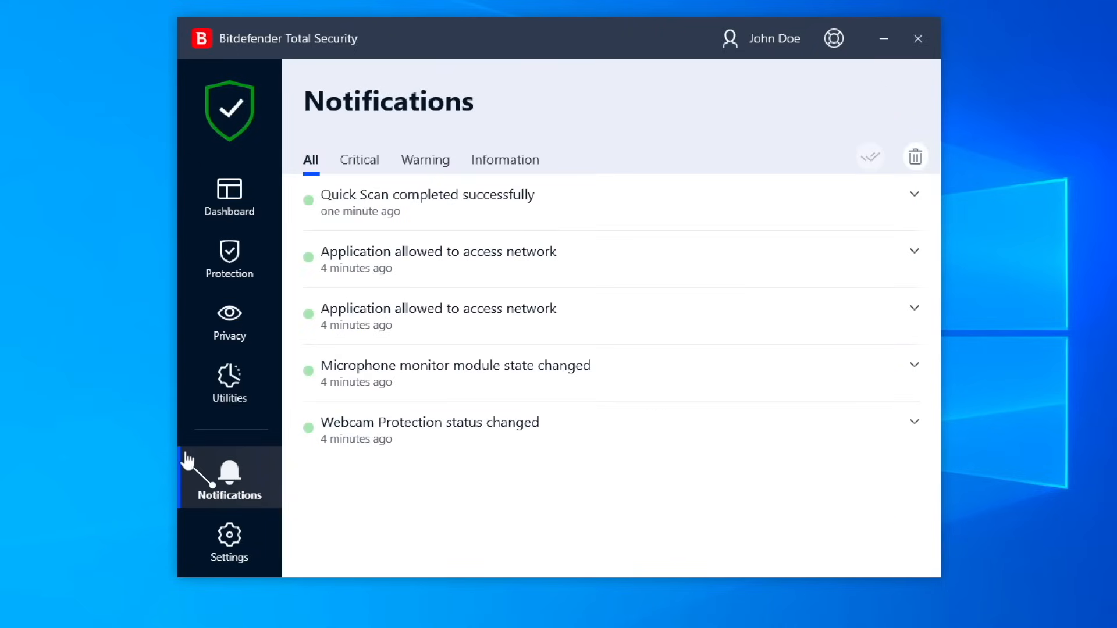
{"action": "mouse_move", "coordinate": [188, 460]}
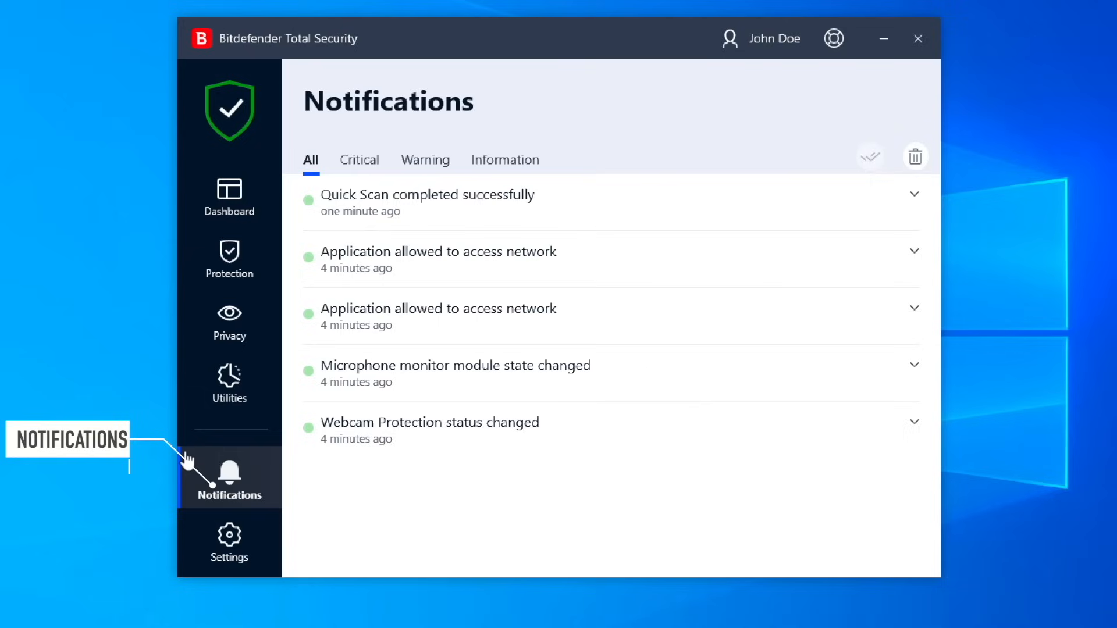
{"action": "mouse_move", "coordinate": [185, 462]}
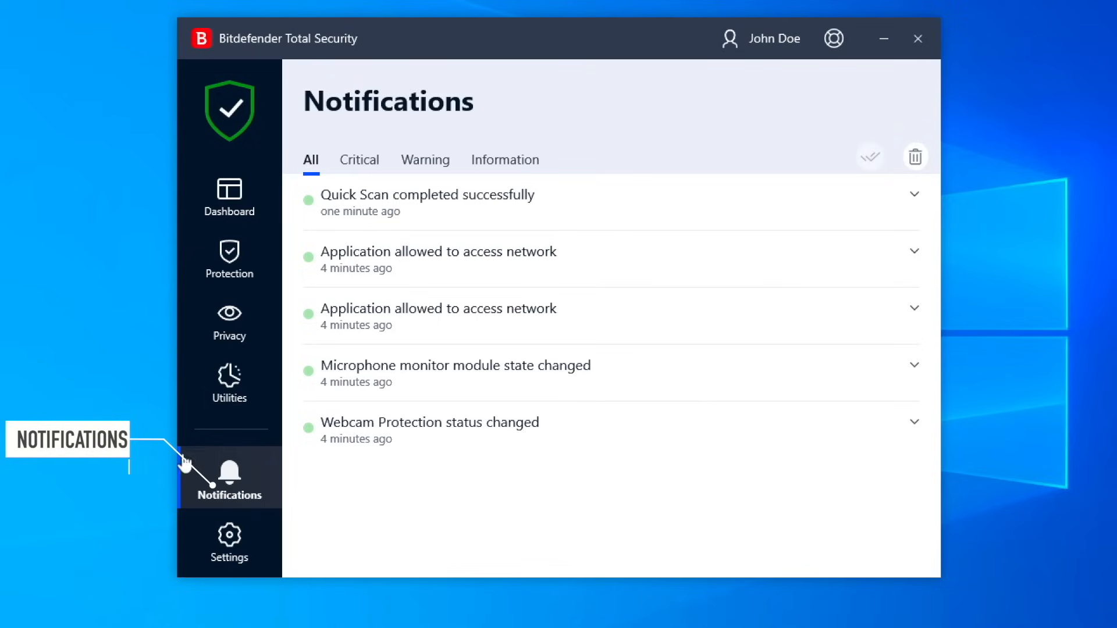
{"action": "mouse_move", "coordinate": [181, 543]}
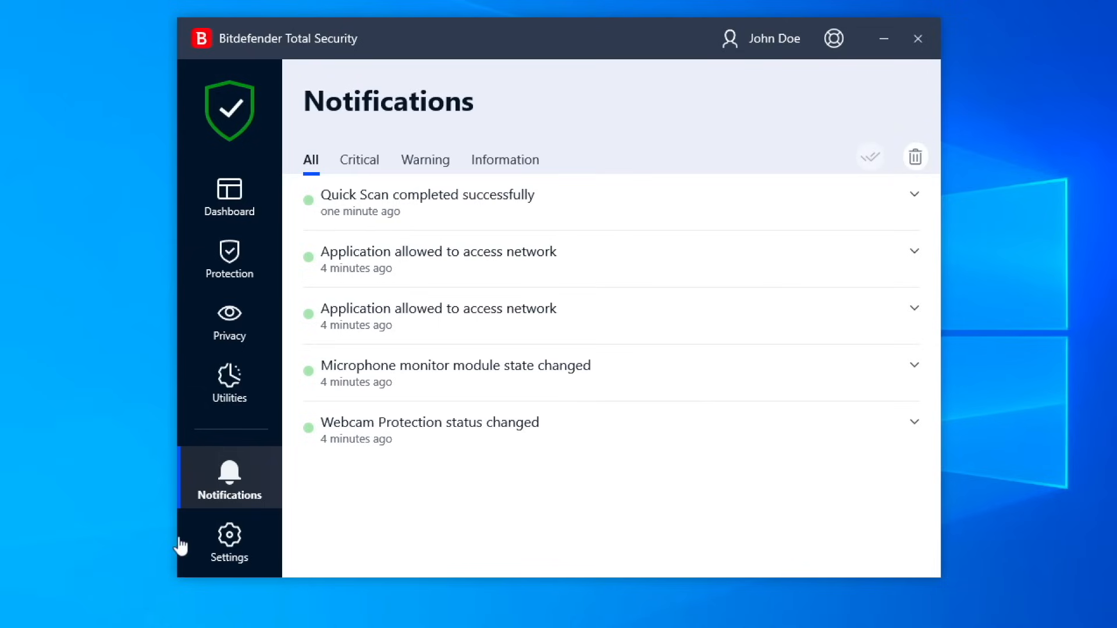
{"action": "left_click", "coordinate": [229, 538]}
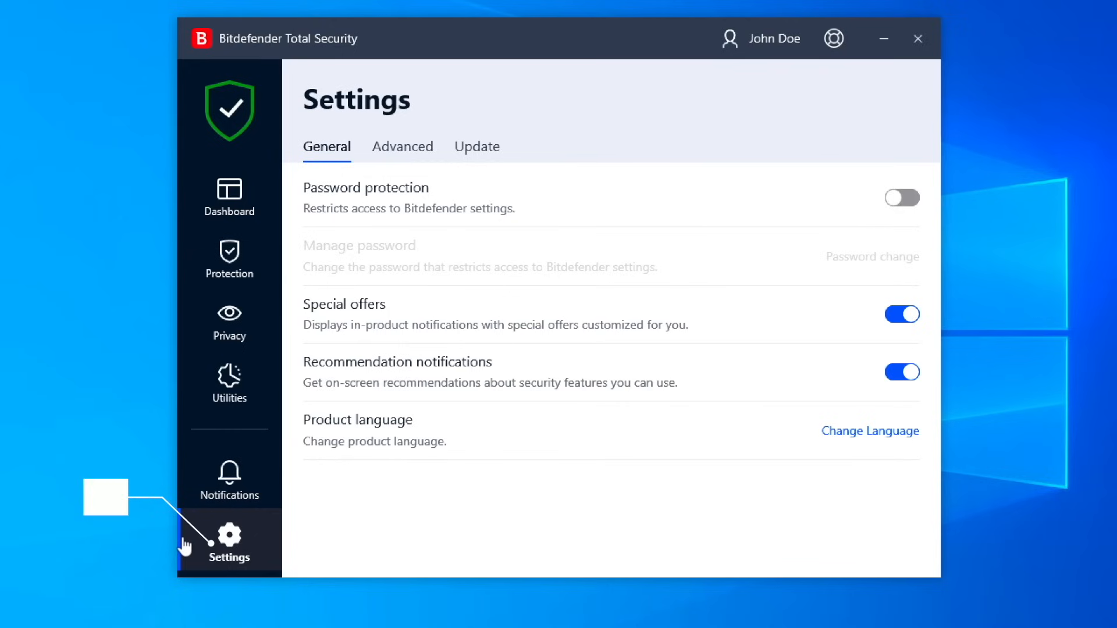